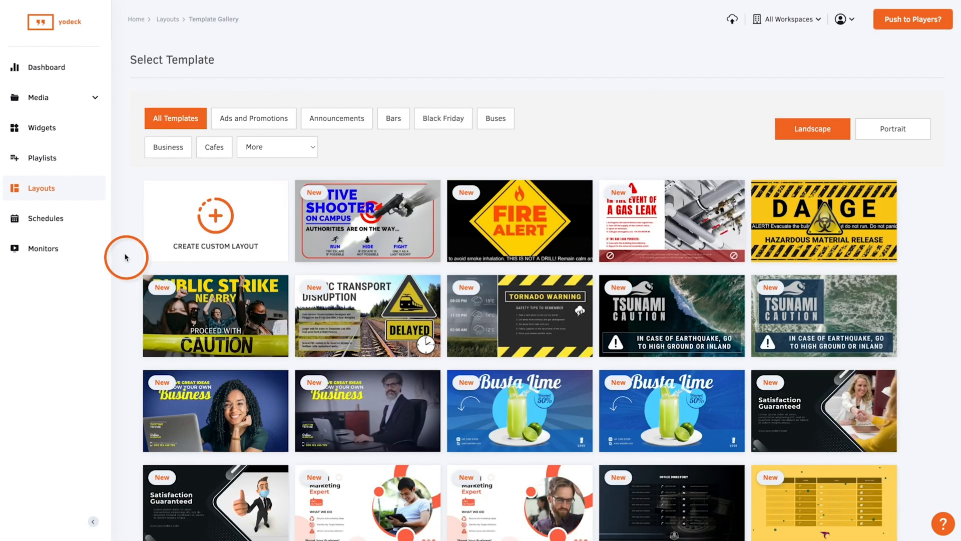
- Create a new custom layout and insert the 'example' sunflower image from Media
scroll(down, 3)
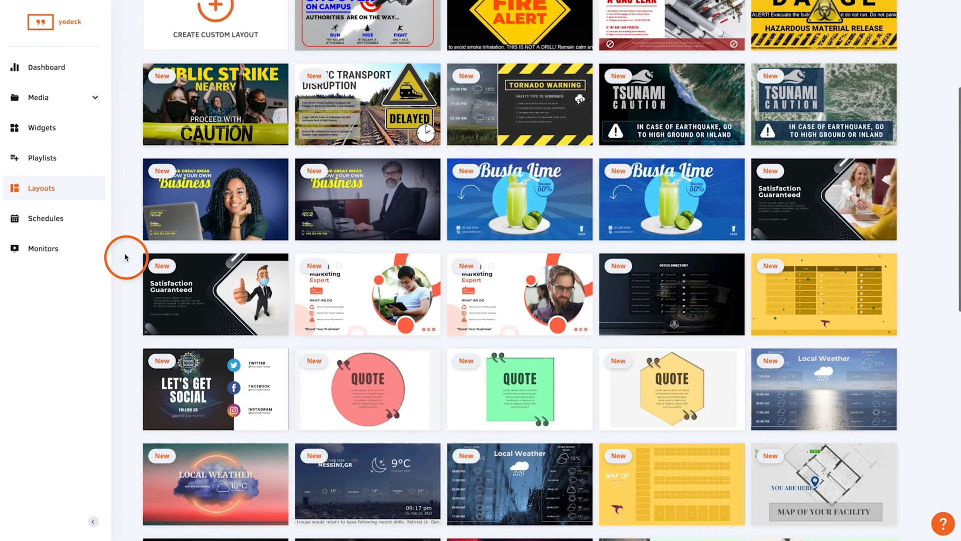
scroll(down, 3)
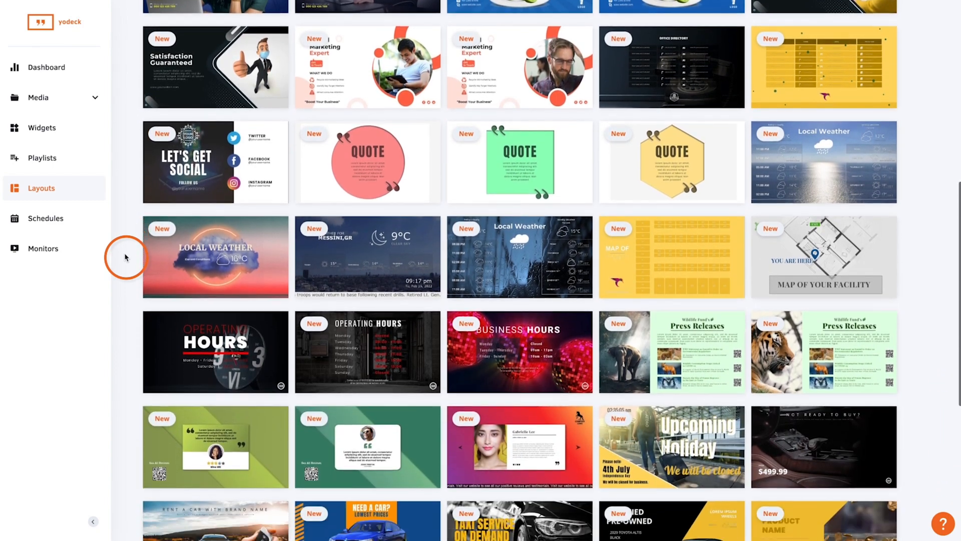
scroll(down, 3)
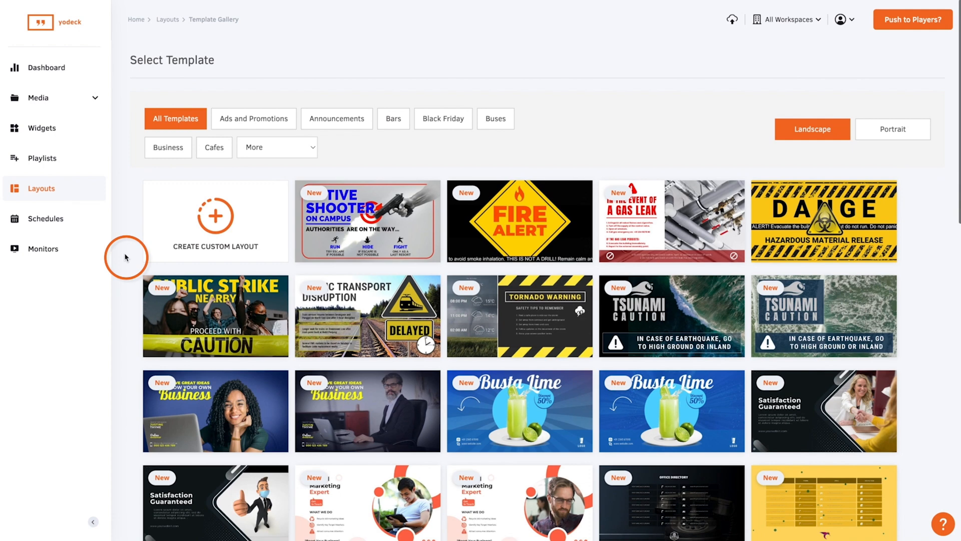
click(215, 221)
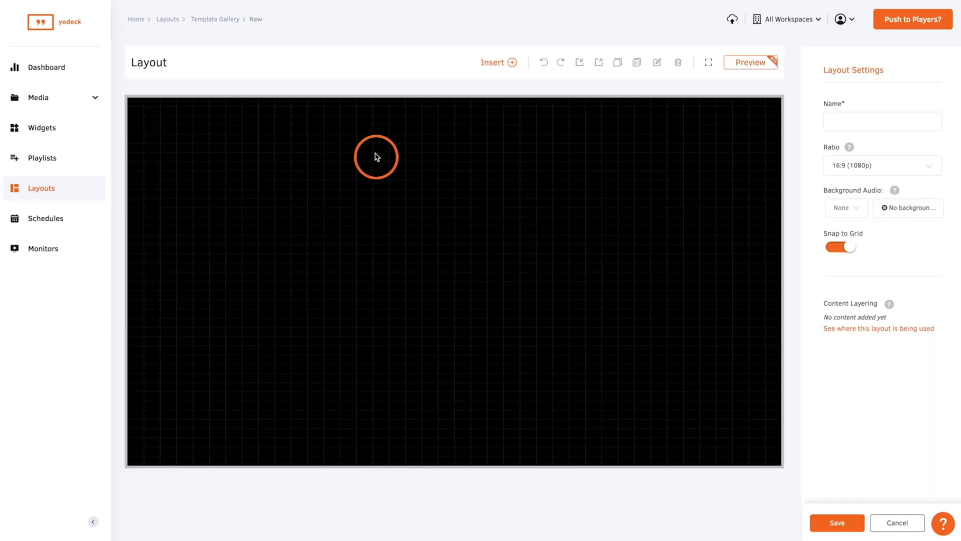
click(513, 63)
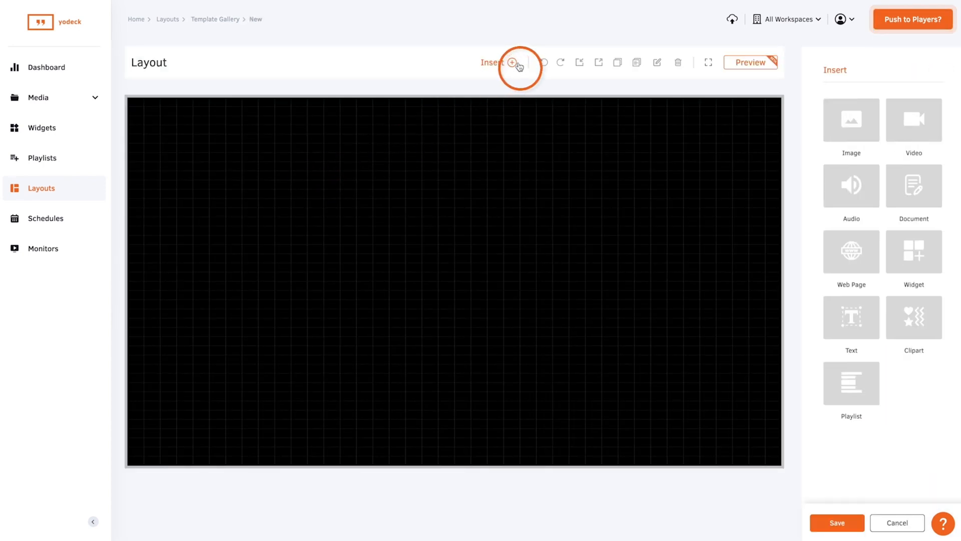
click(850, 120)
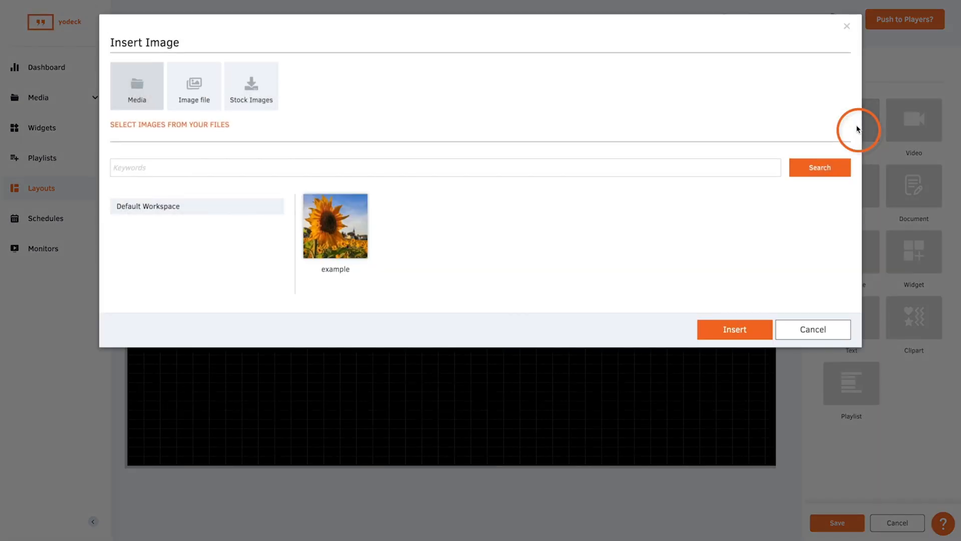
click(735, 330)
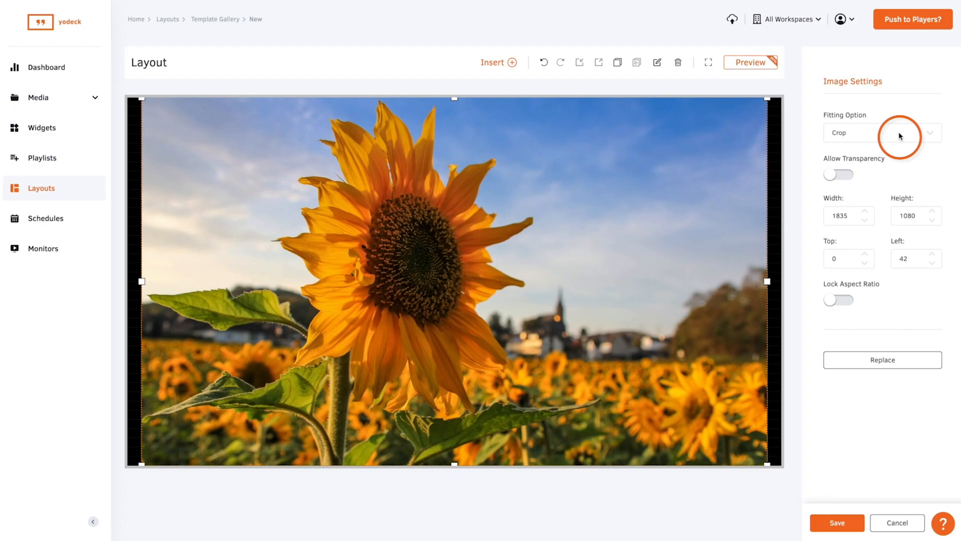
- Resize the sunflower image to about 1541×916, leaving empty canvas above and right
drag(771, 98, 550, 215)
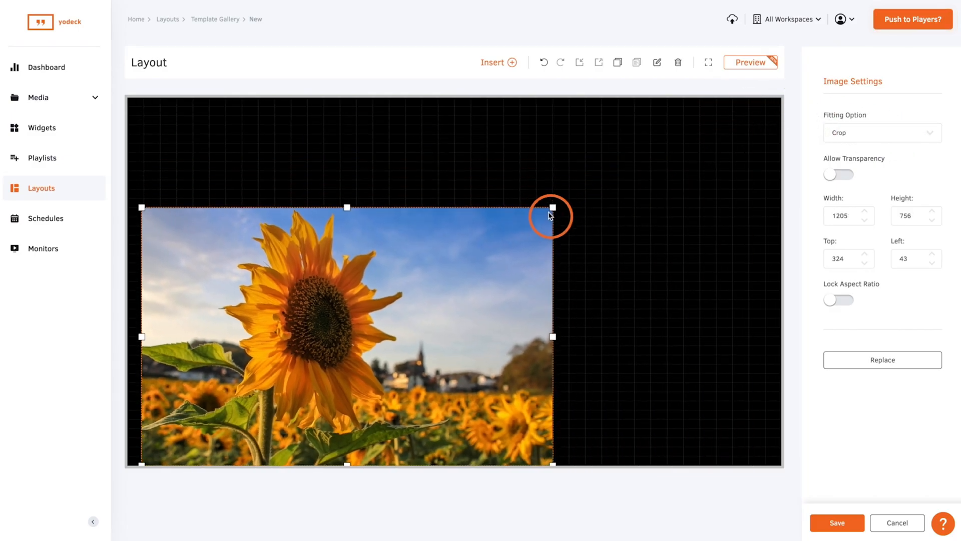
drag(551, 205, 291, 216)
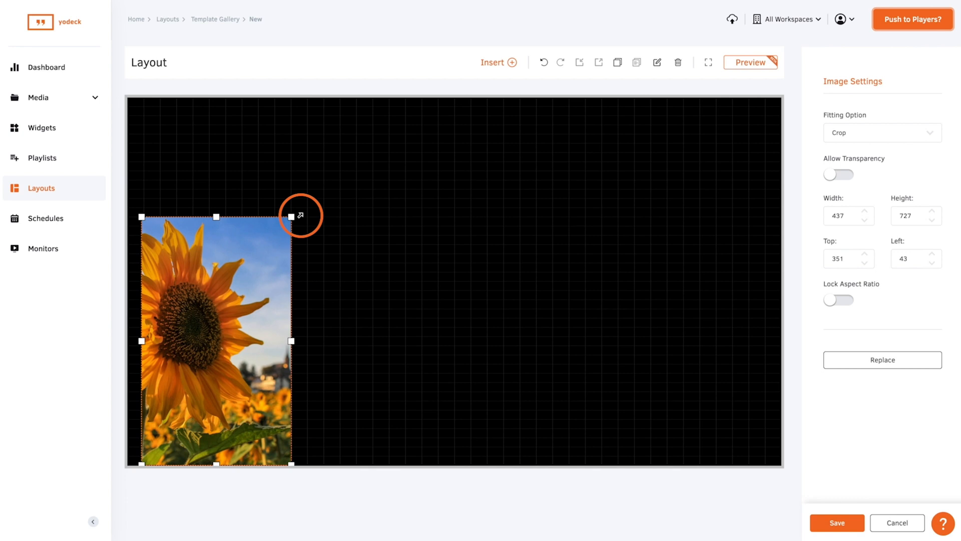
drag(291, 215, 667, 191)
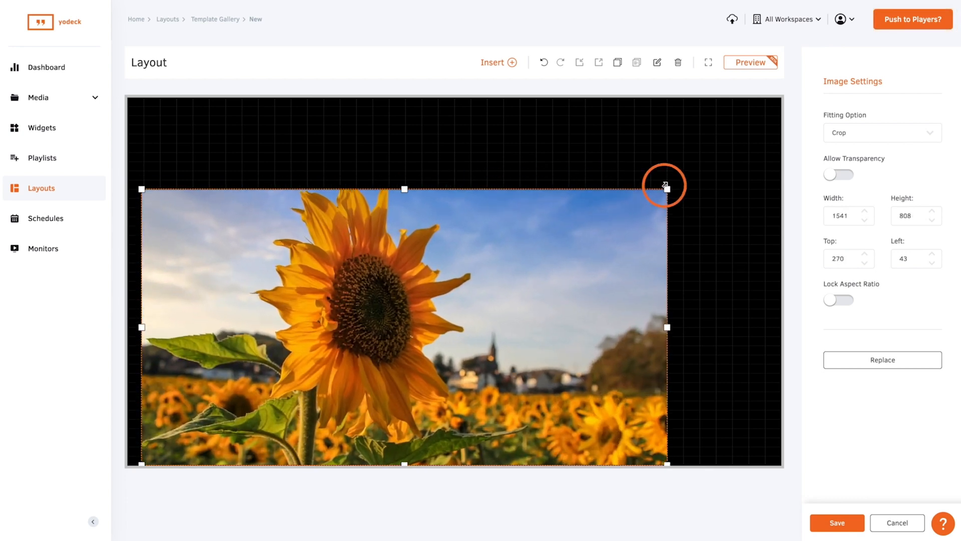
drag(668, 187, 667, 152)
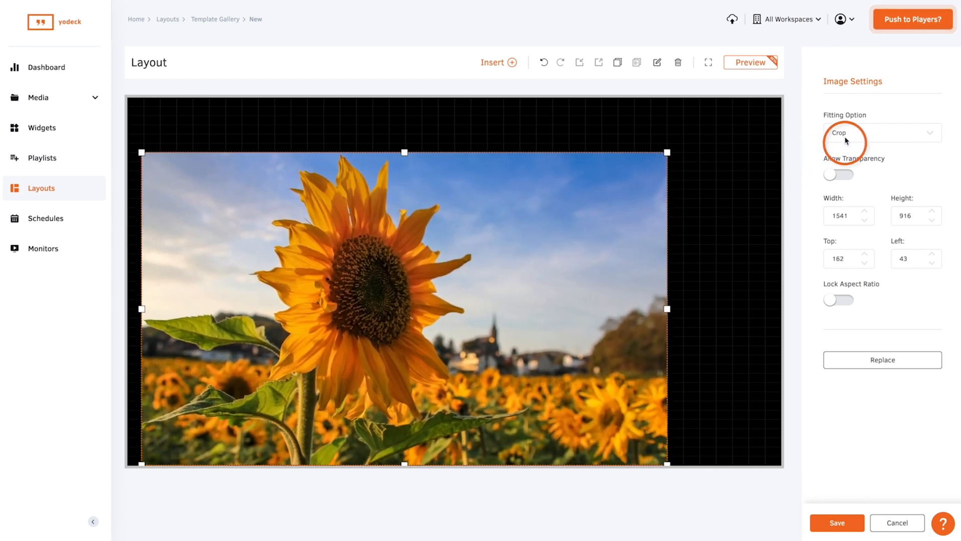
- Try the Fit fitting option, then set Stretch and resize the image near center
click(882, 132)
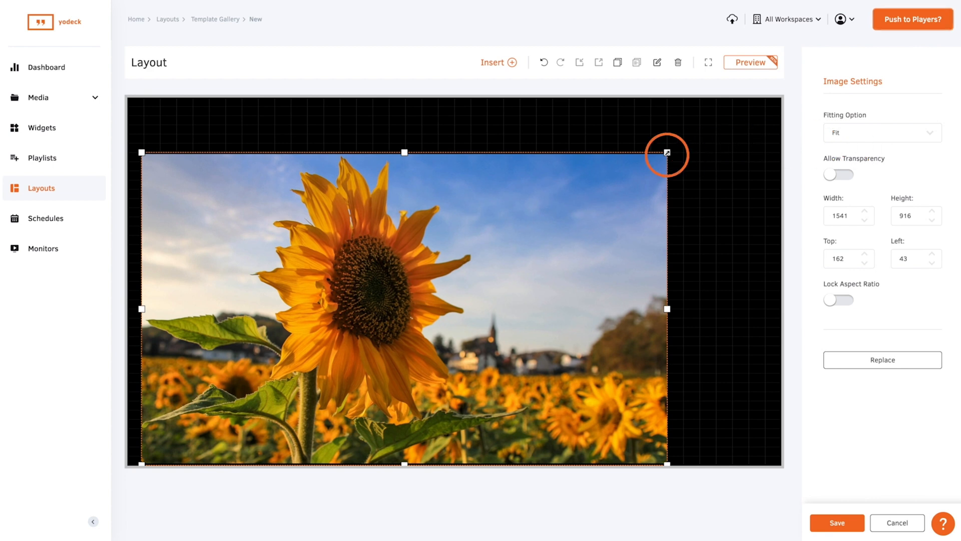
drag(667, 153, 405, 101)
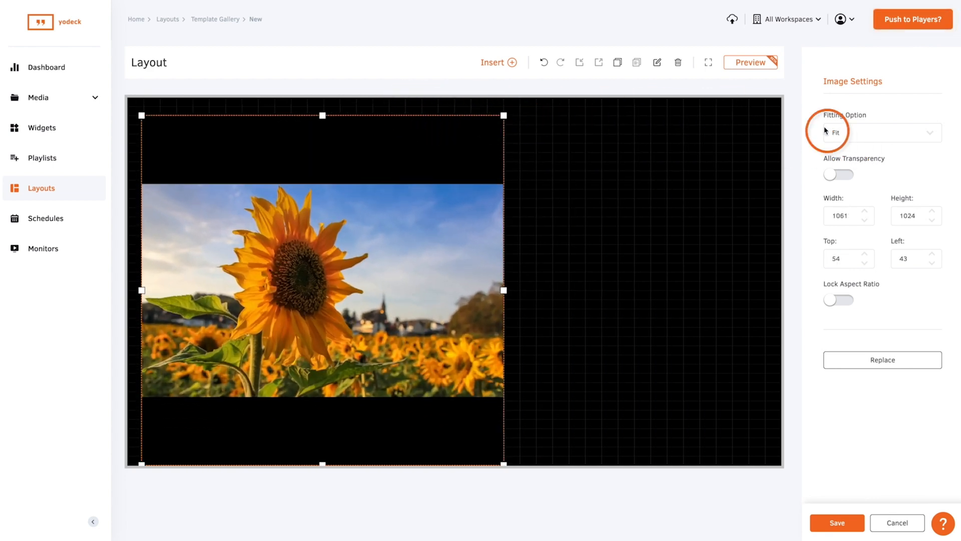
click(882, 132)
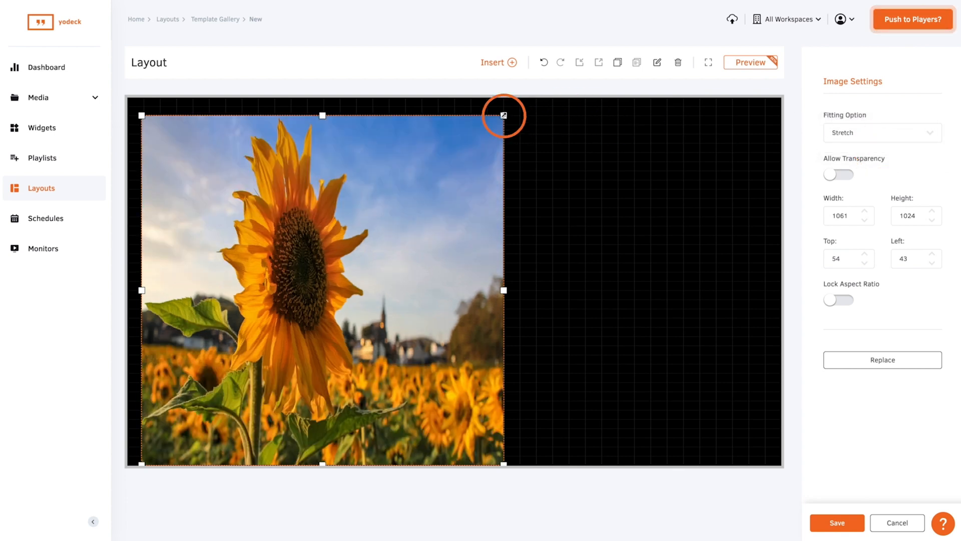
drag(504, 115, 763, 215)
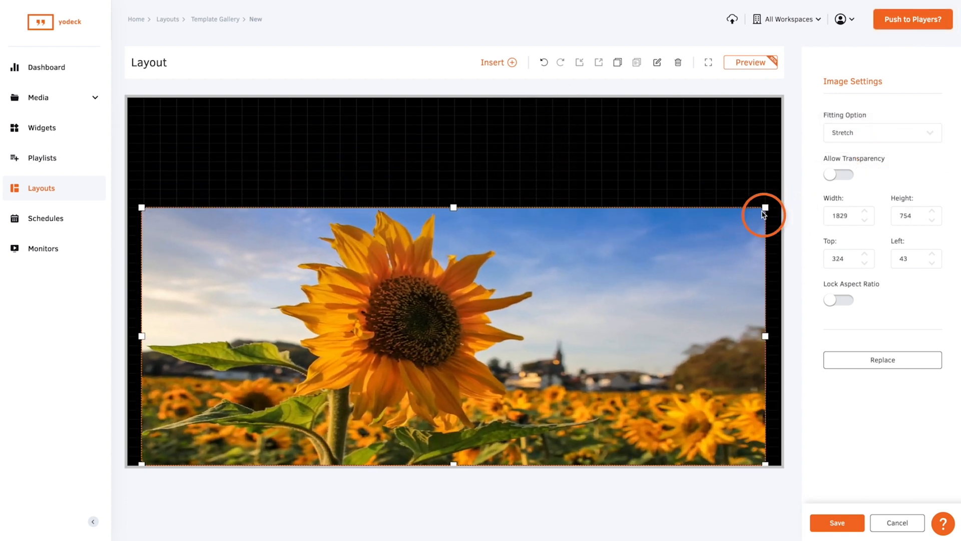
click(512, 62)
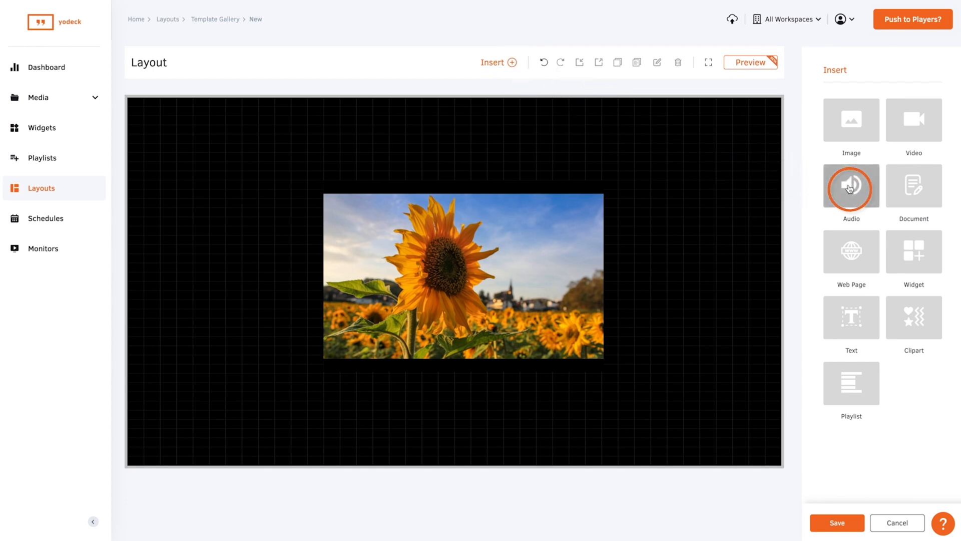
- Insert the 'Until its gone' audio track from Media into the layout
click(851, 187)
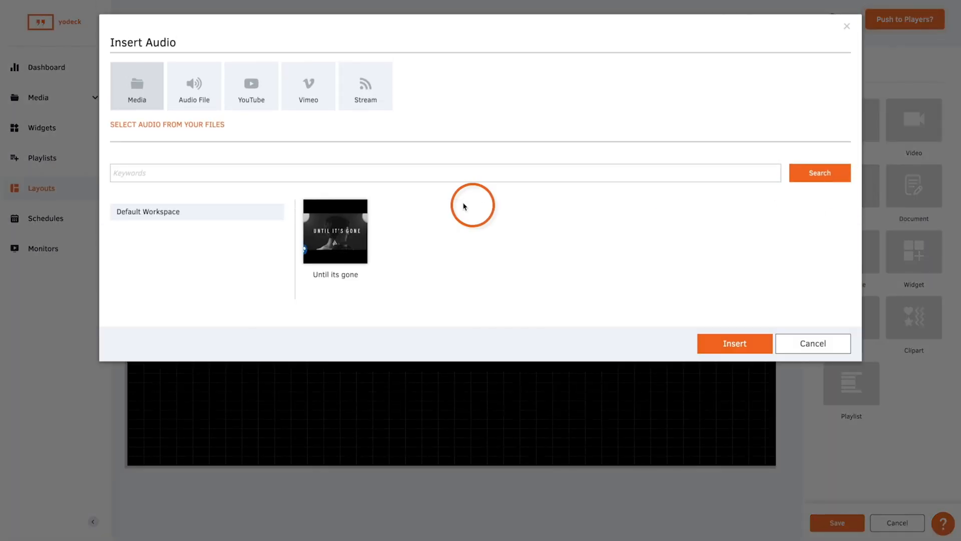
click(734, 343)
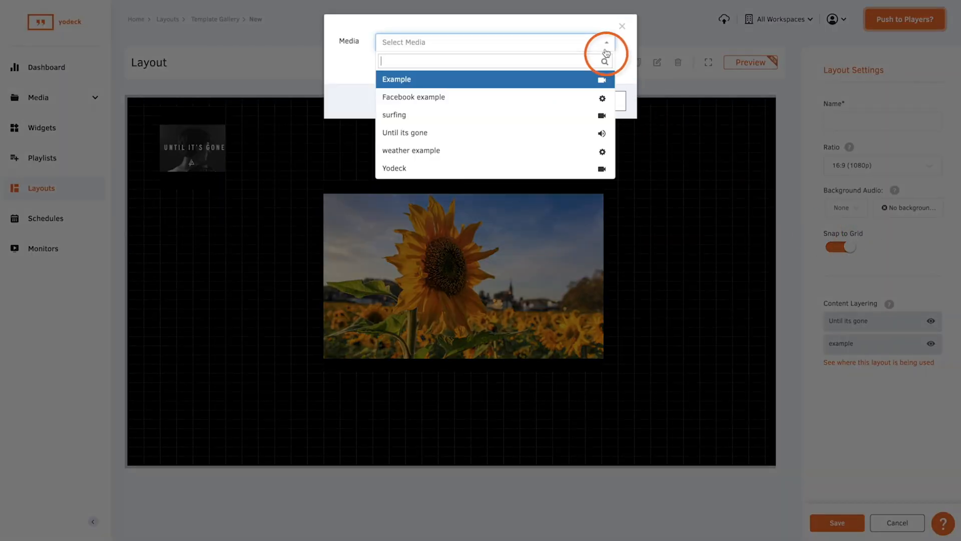
click(622, 26)
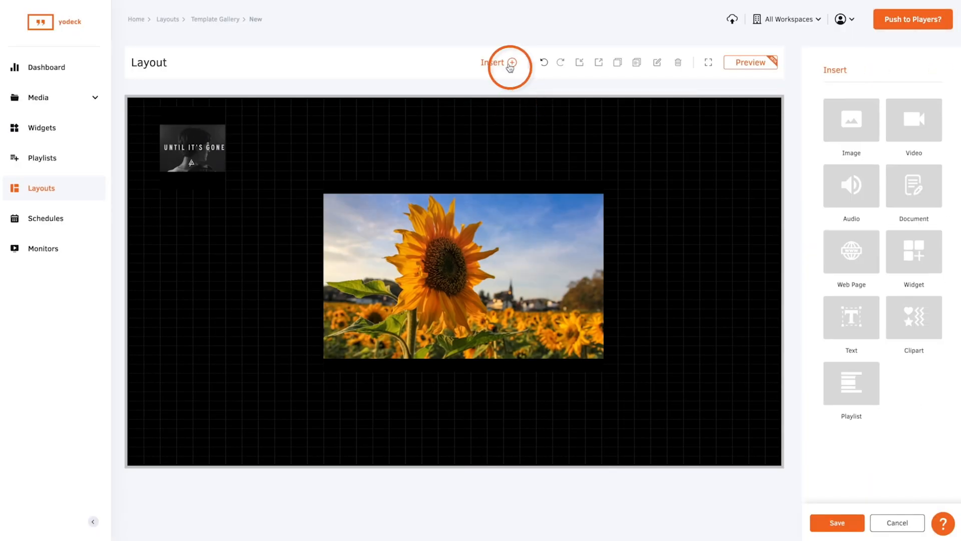
- Add an EXAMPLE text element and enlarge its font size
click(851, 317)
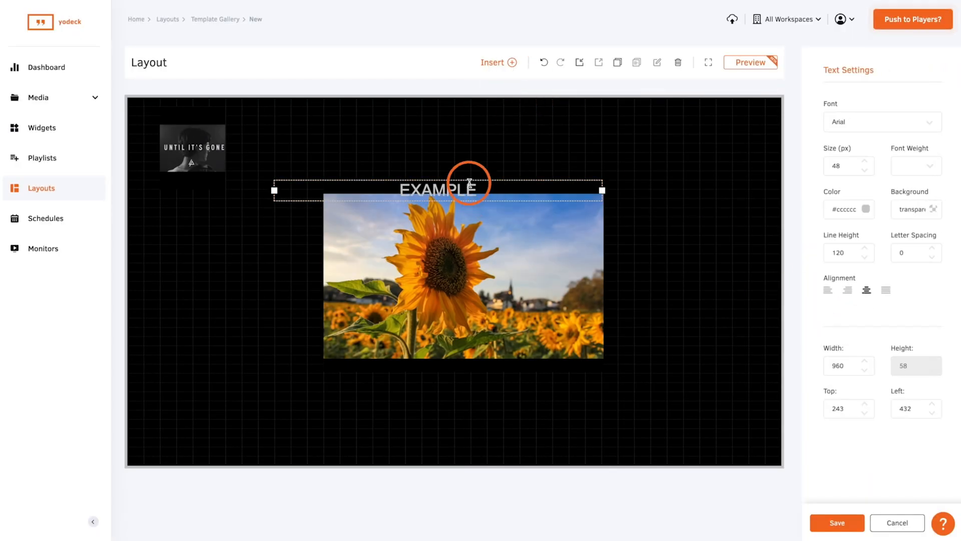
click(866, 162)
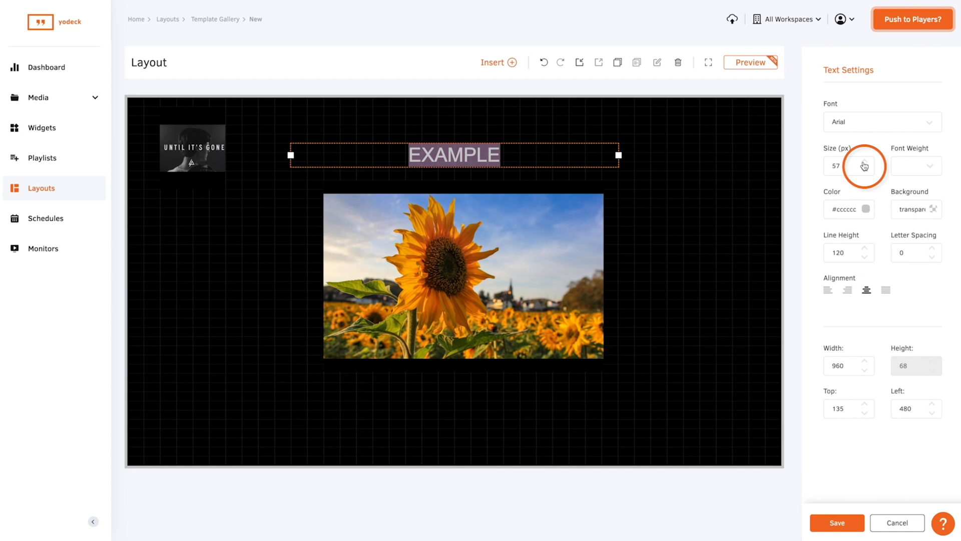
click(867, 209)
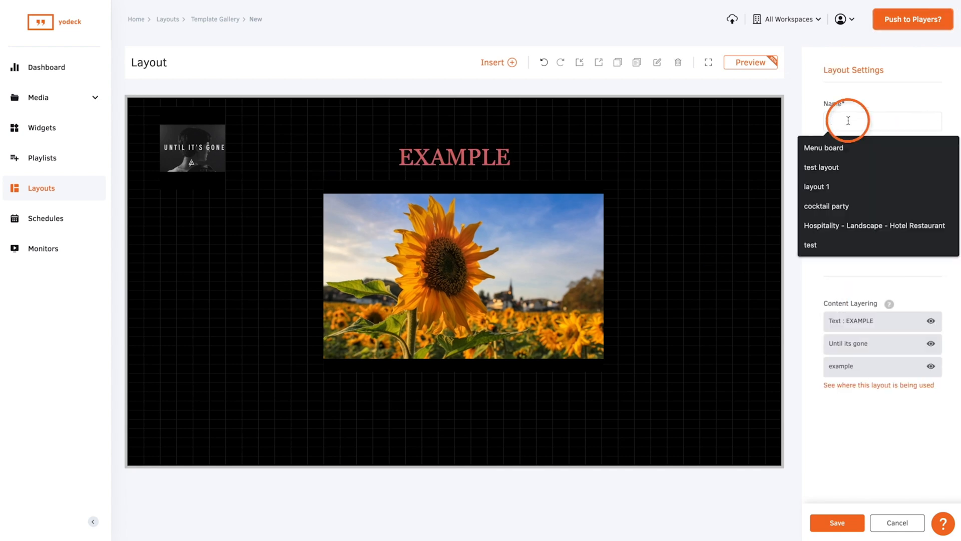
- Import the Happy Hour half-price template from the Template Gallery
click(836, 523)
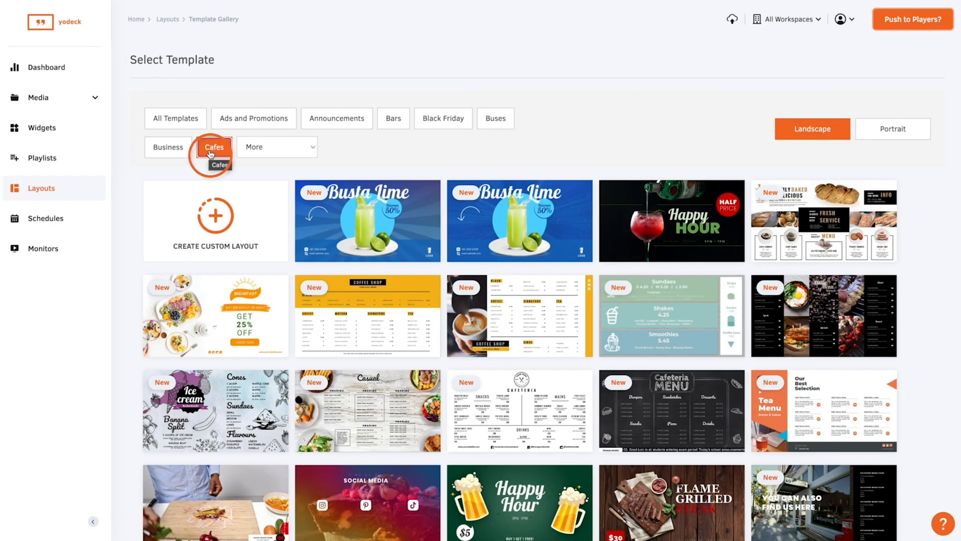
click(671, 221)
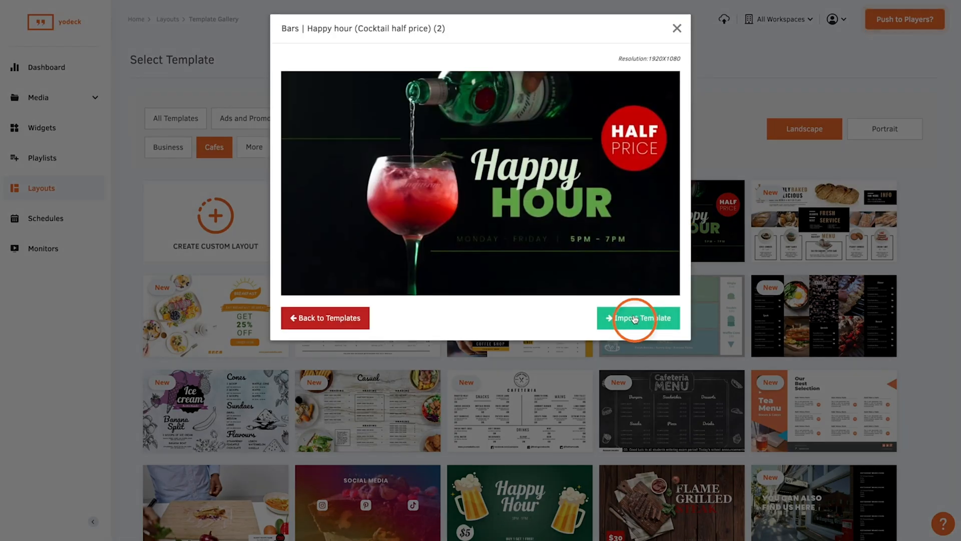
click(637, 317)
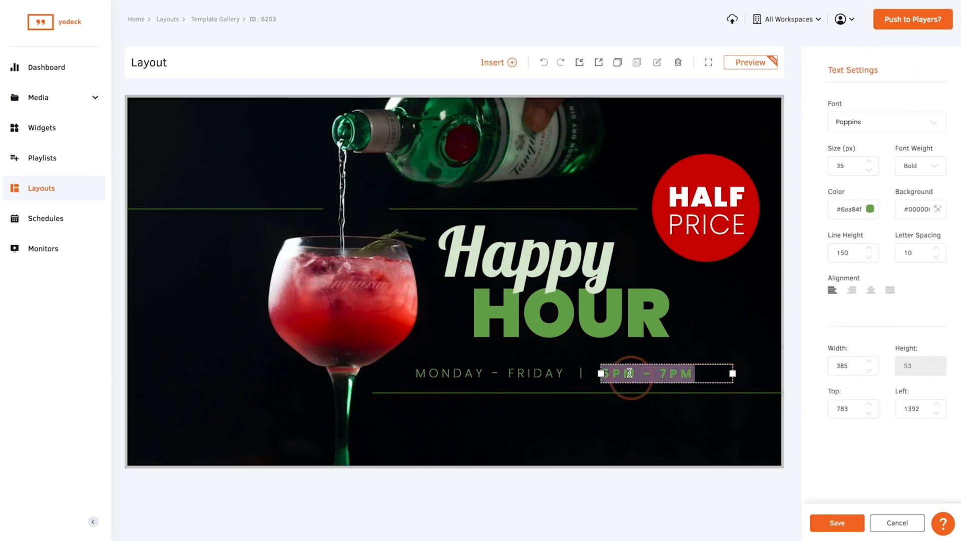